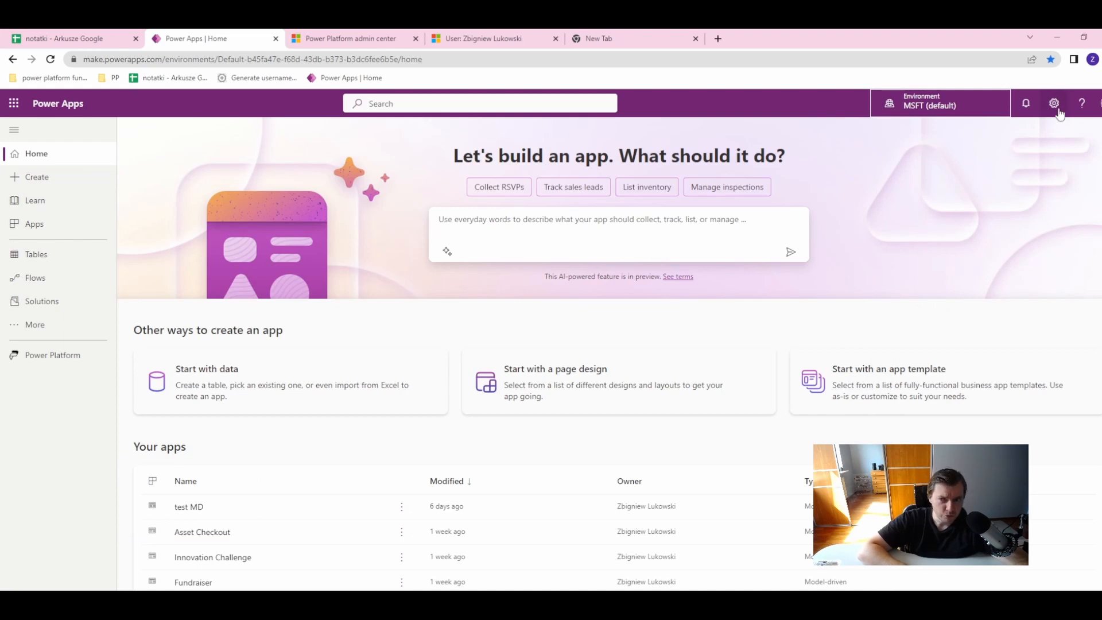
Step: Reach the Business Management advanced settings page from the Power Apps Settings gear
click(1054, 103)
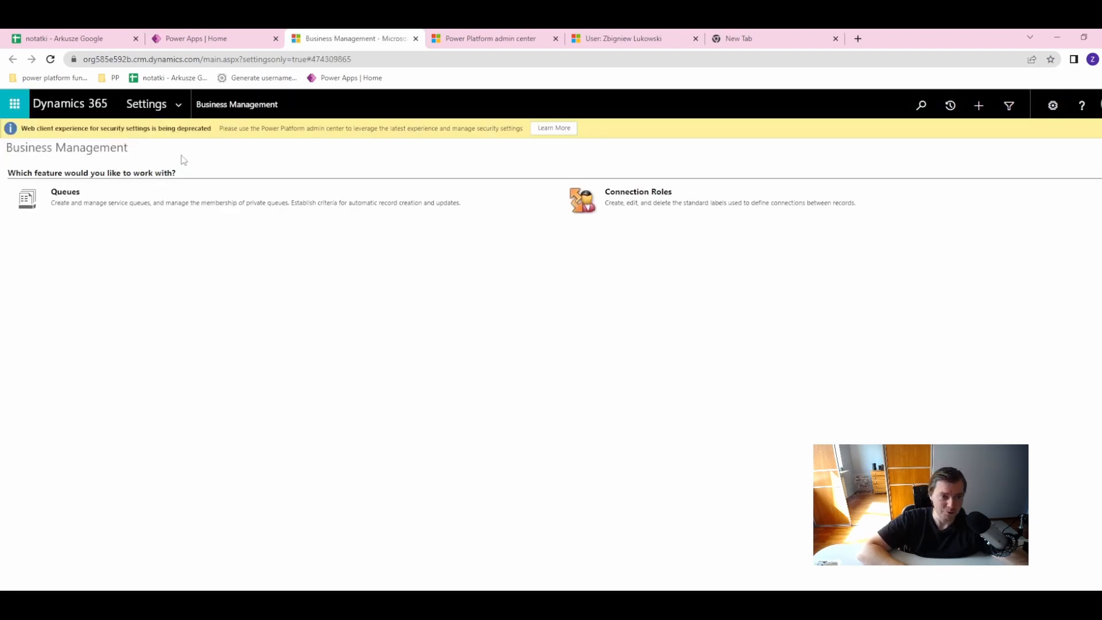
Step: Navigate Settings > Security > Security Roles and begin opening a role in its own window
click(146, 104)
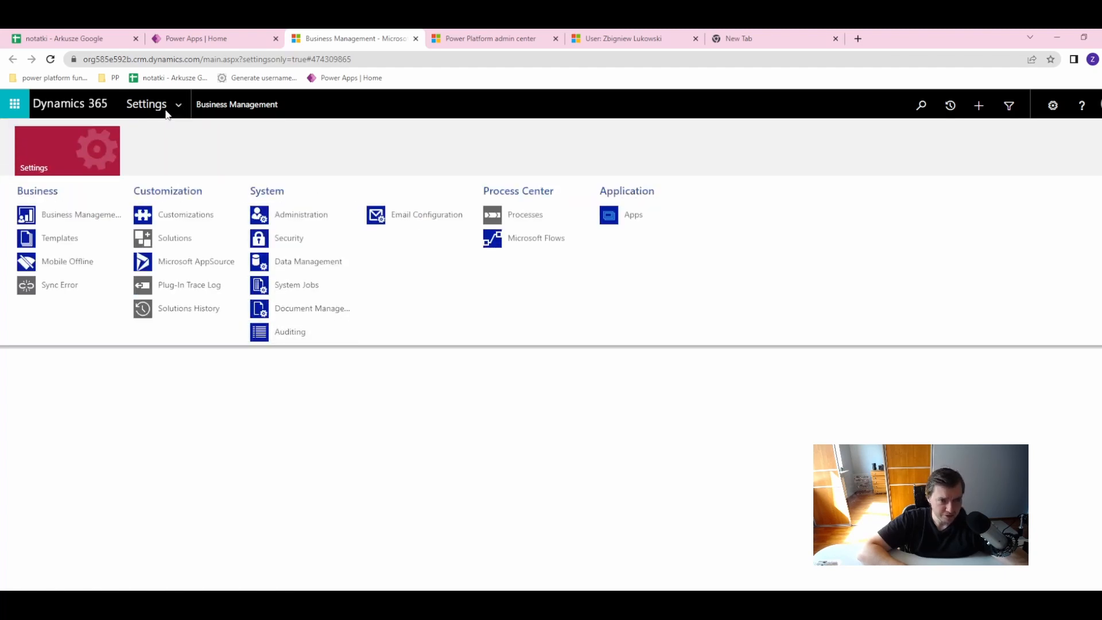
mouse_move(289, 238)
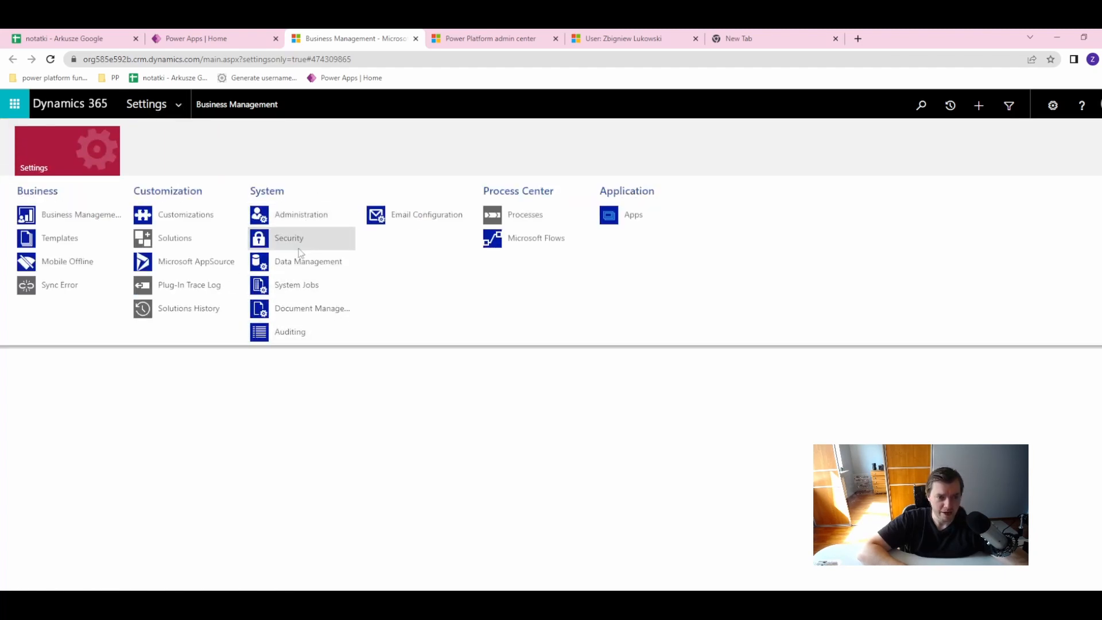
click(288, 237)
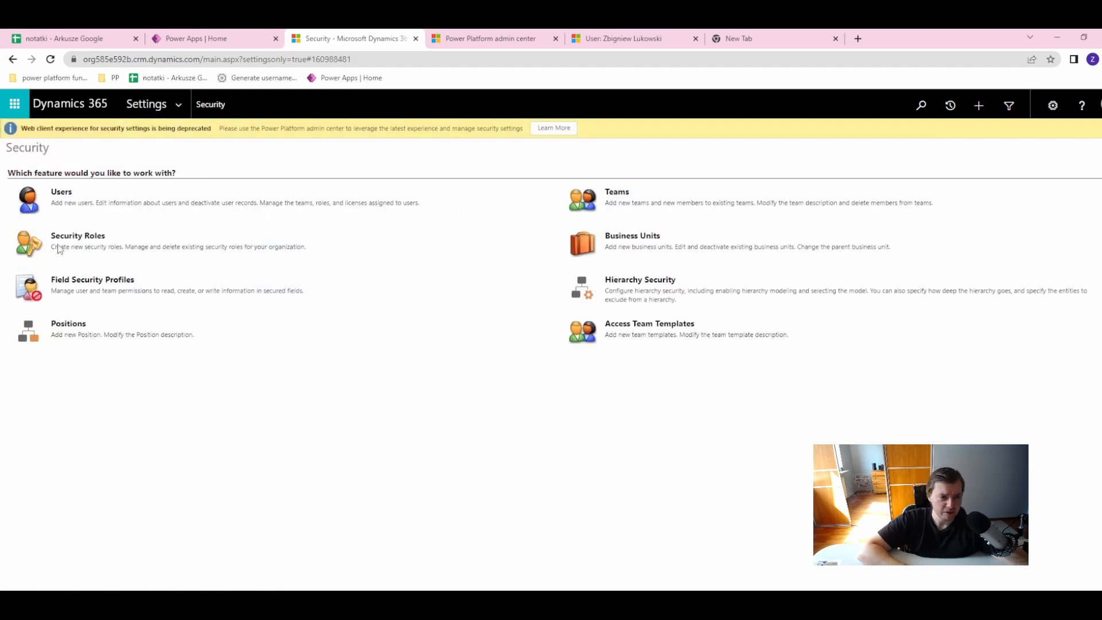
mouse_move(98, 218)
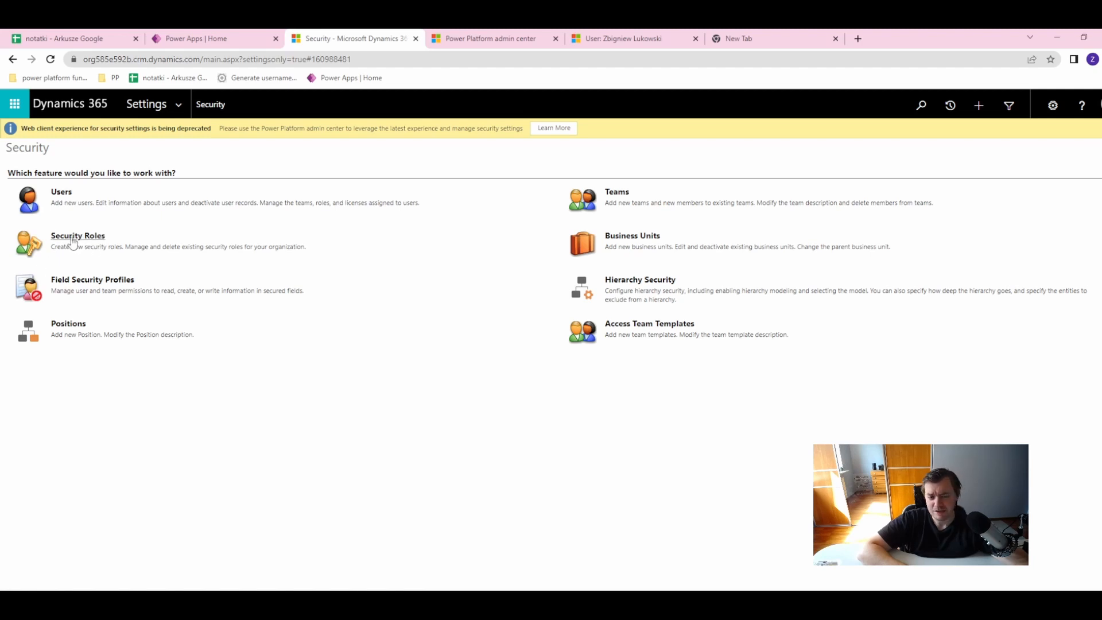
click(77, 236)
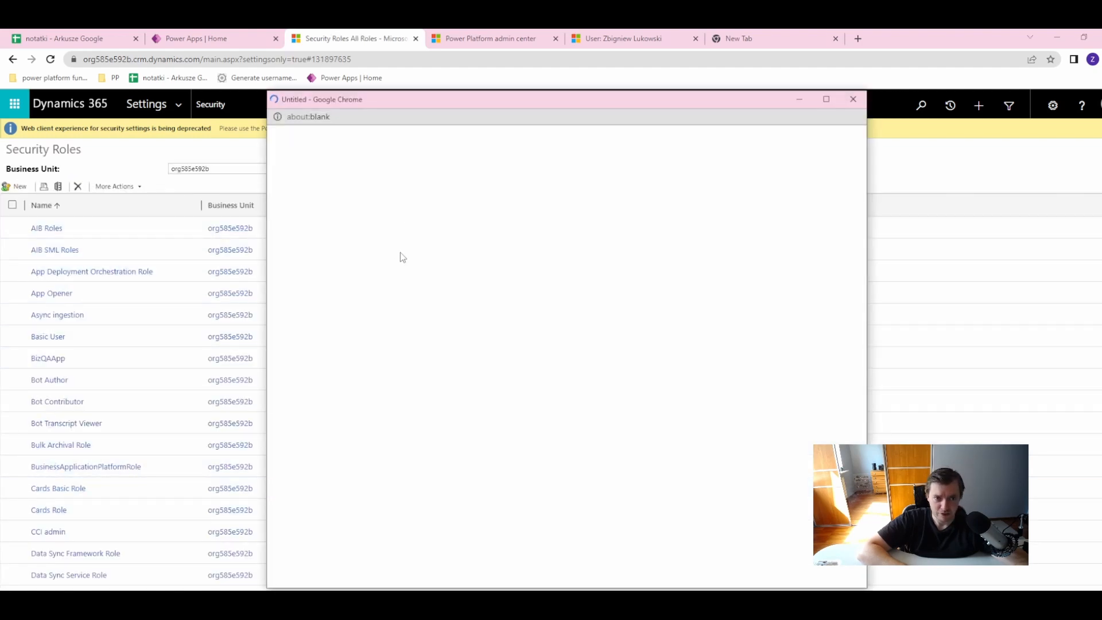
Step: Review Cards Basic Role privileges under Core Records, Service Management, Customization, Business Process Flows and Details
click(58, 487)
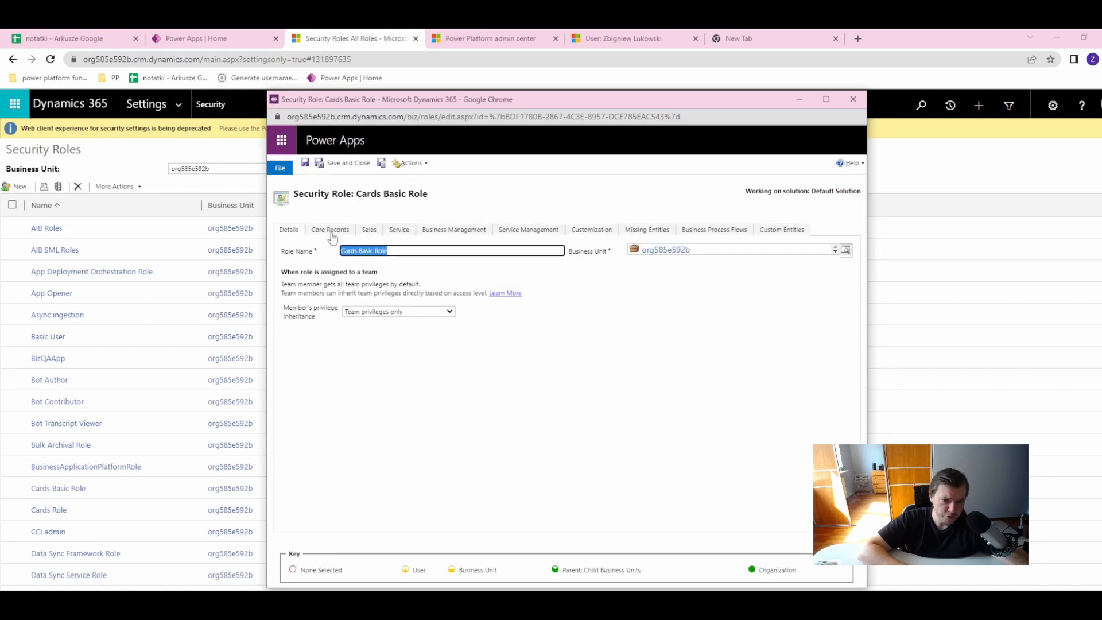
click(528, 230)
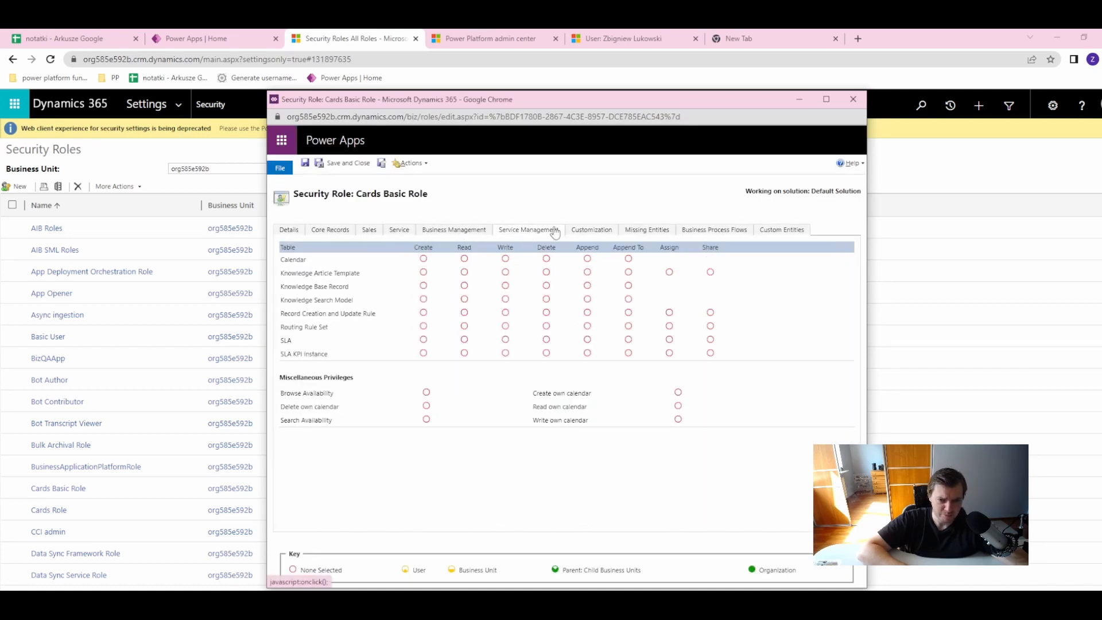
click(590, 230)
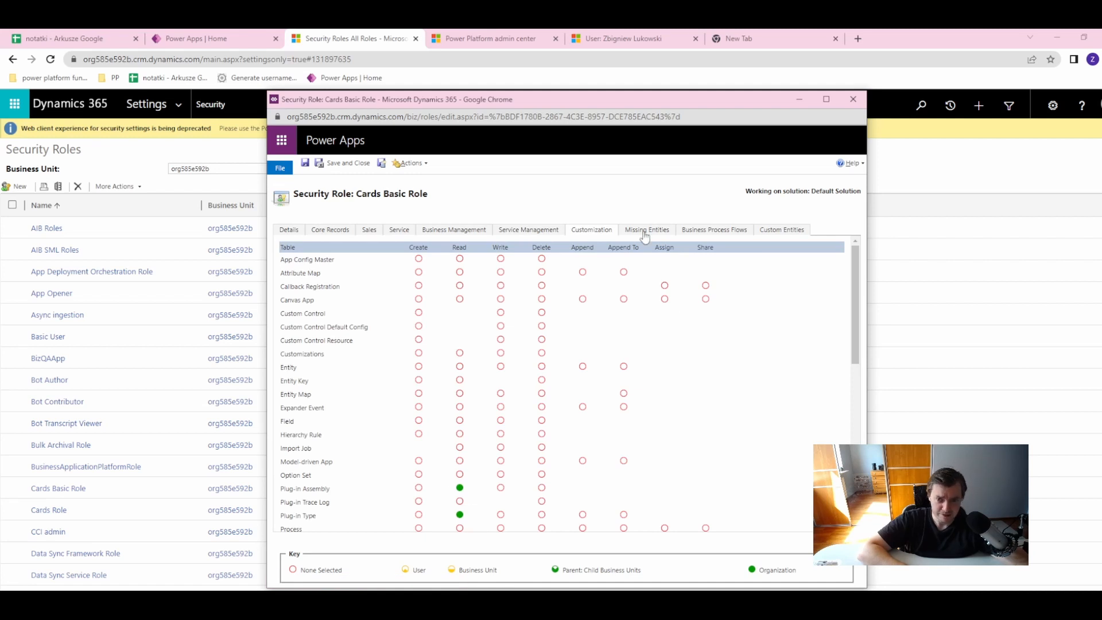
mouse_move(645, 233)
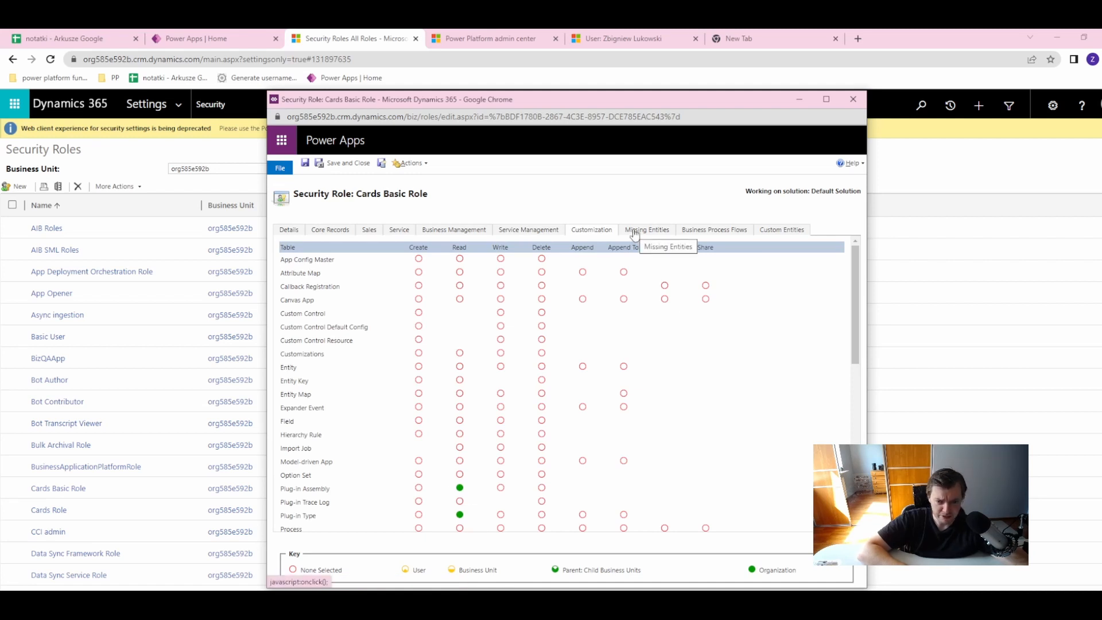
click(646, 229)
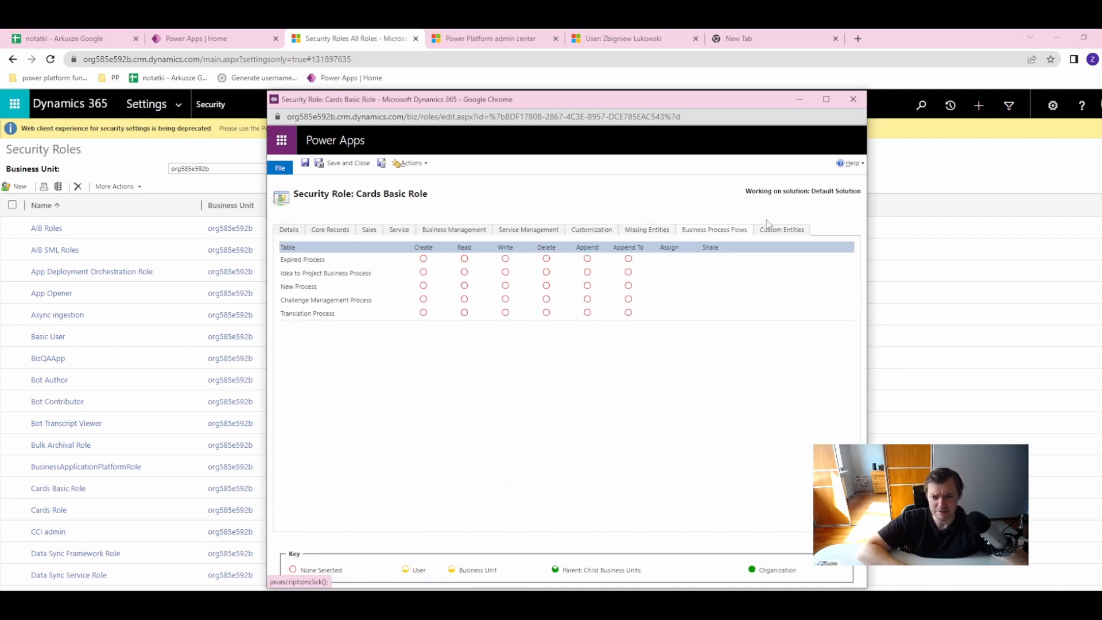
click(288, 230)
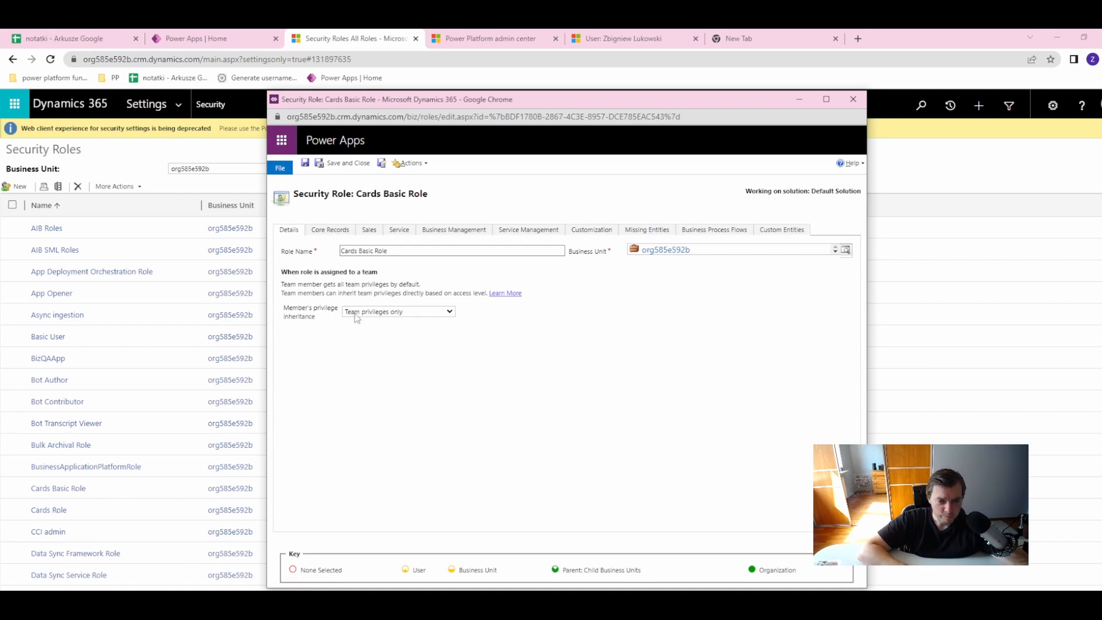
click(398, 311)
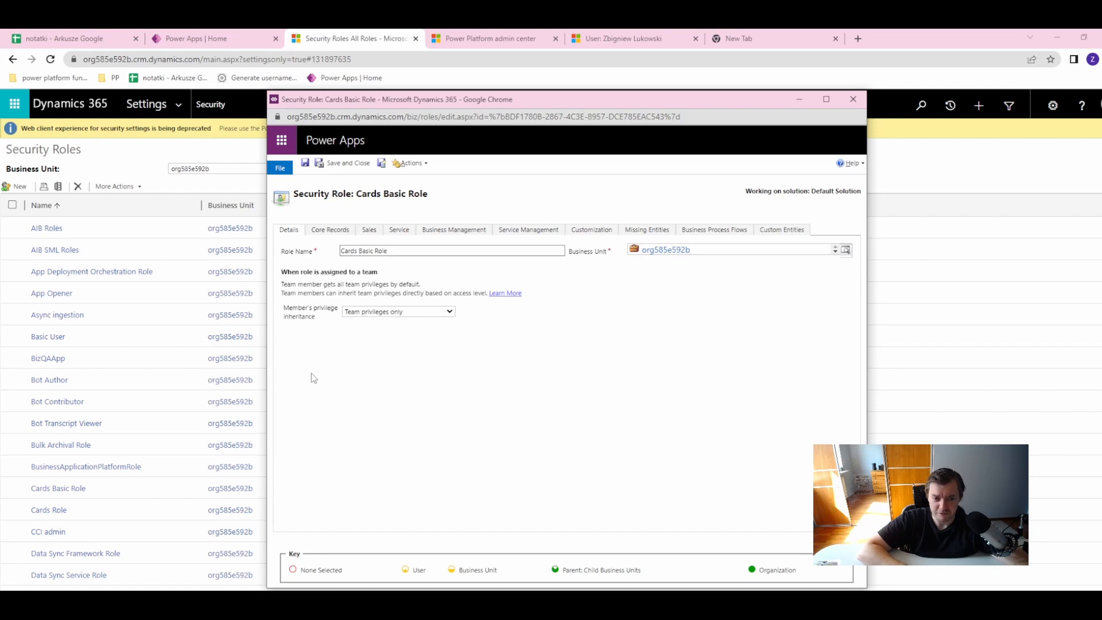
mouse_move(413, 346)
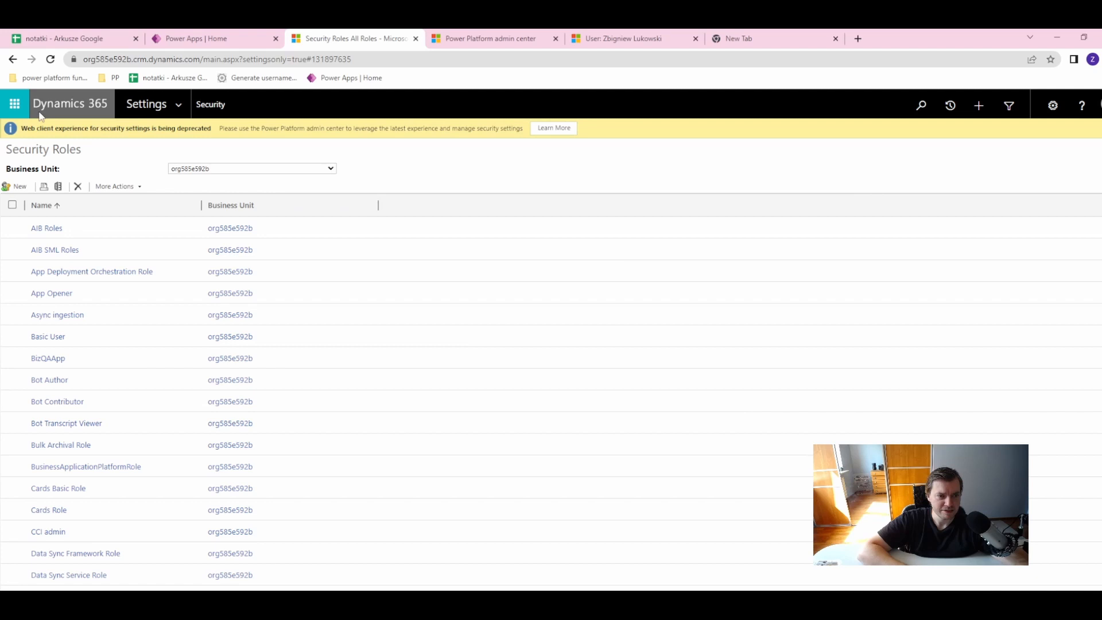
Step: From Security > Users in the Enabled Users view, open the single enabled user's record
click(145, 105)
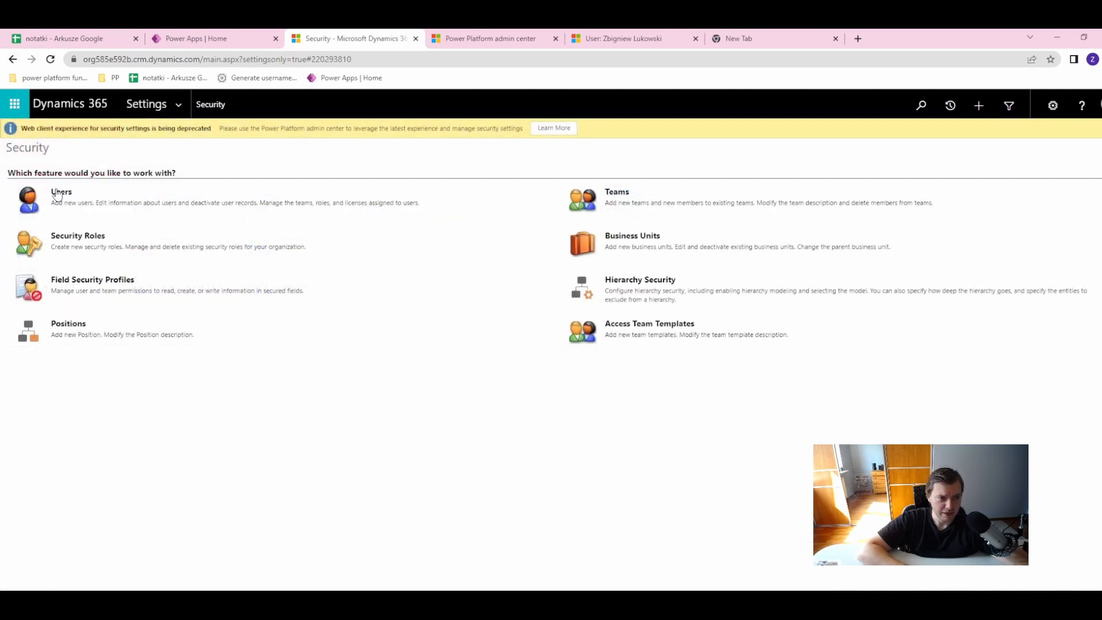
click(61, 200)
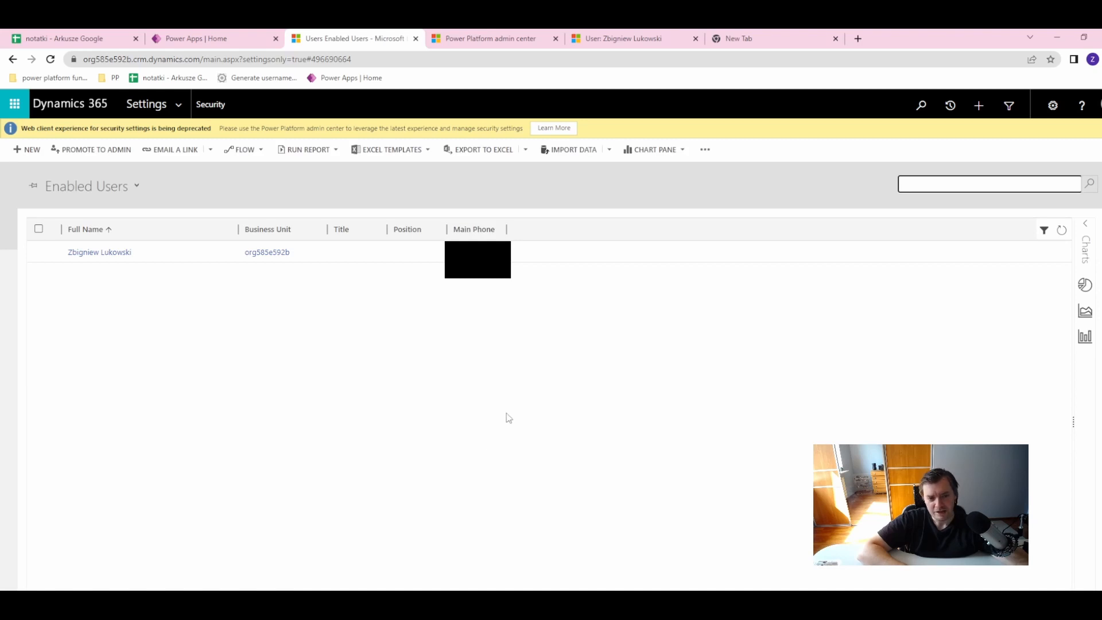
mouse_move(153, 207)
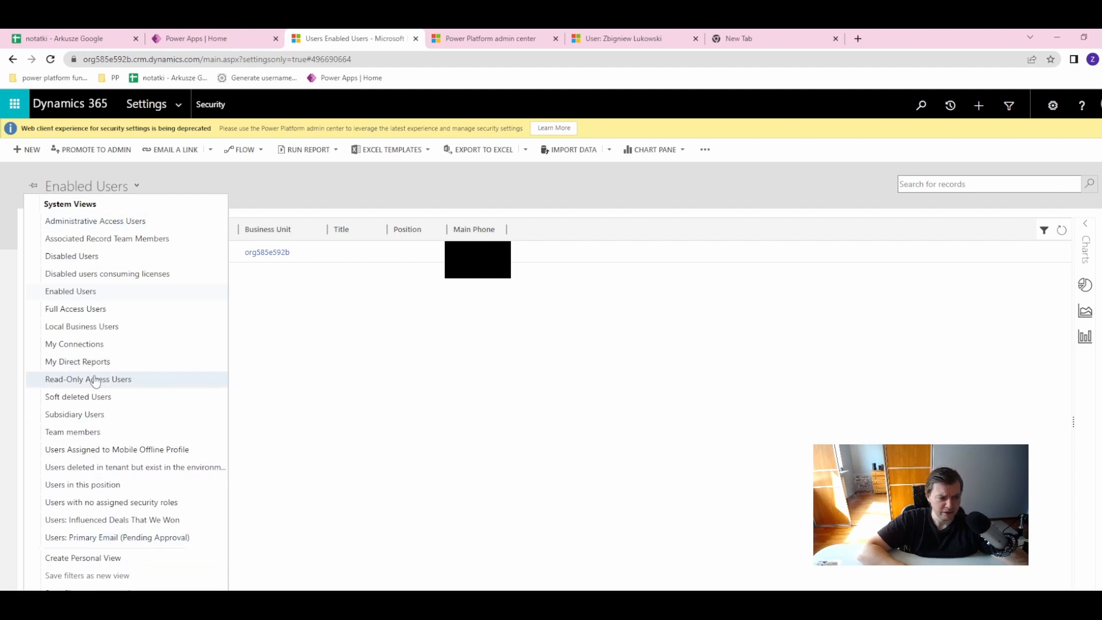
mouse_move(101, 299)
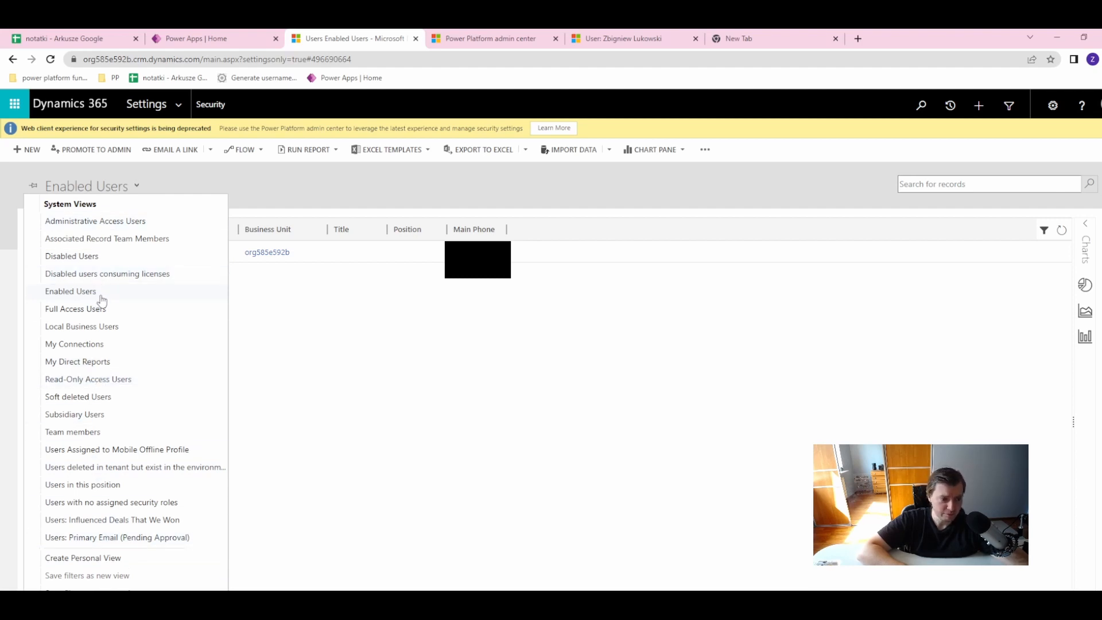
click(70, 291)
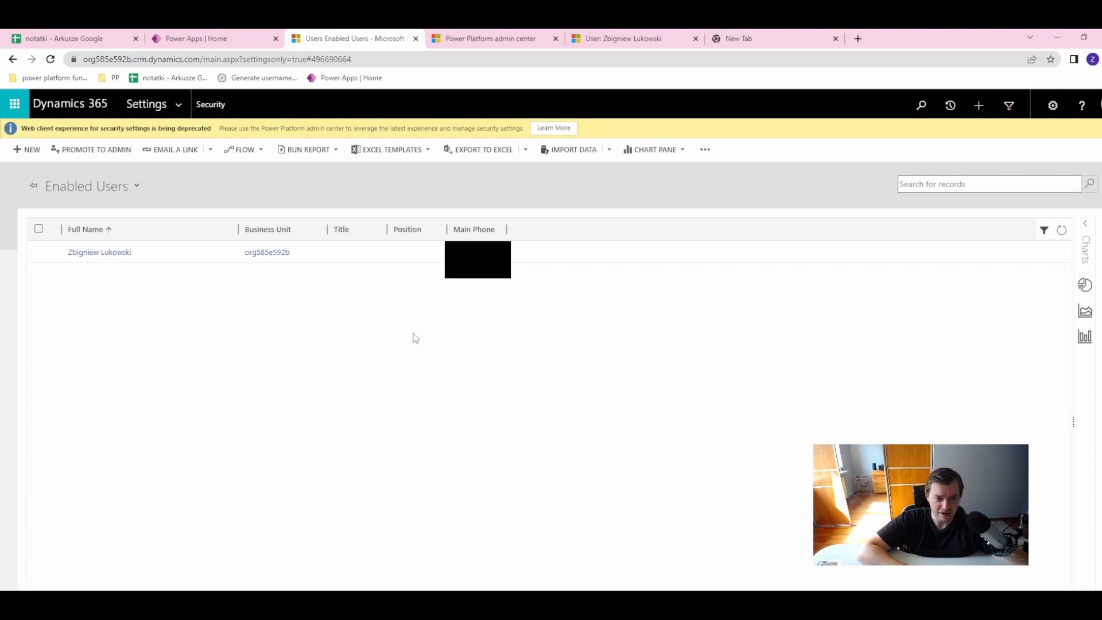
mouse_move(434, 396)
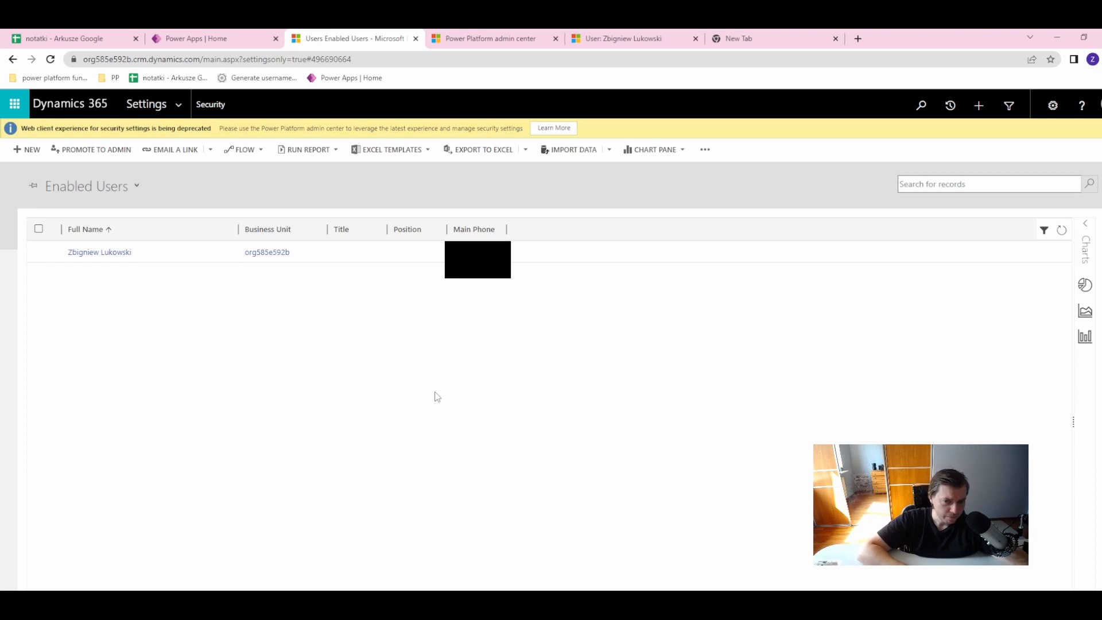
mouse_move(432, 395)
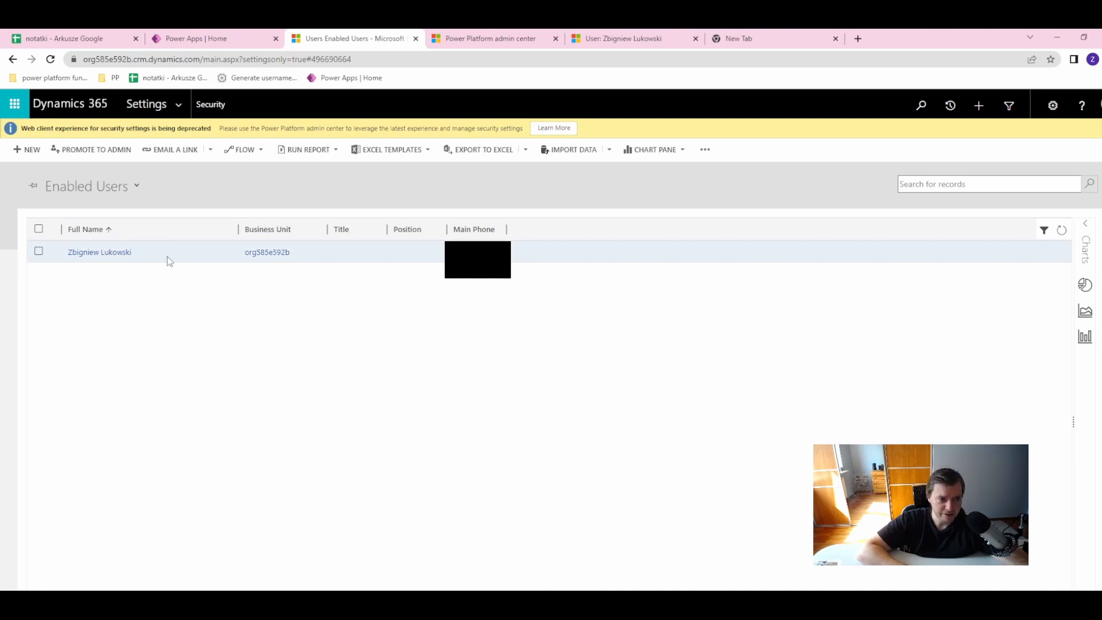
mouse_move(133, 264)
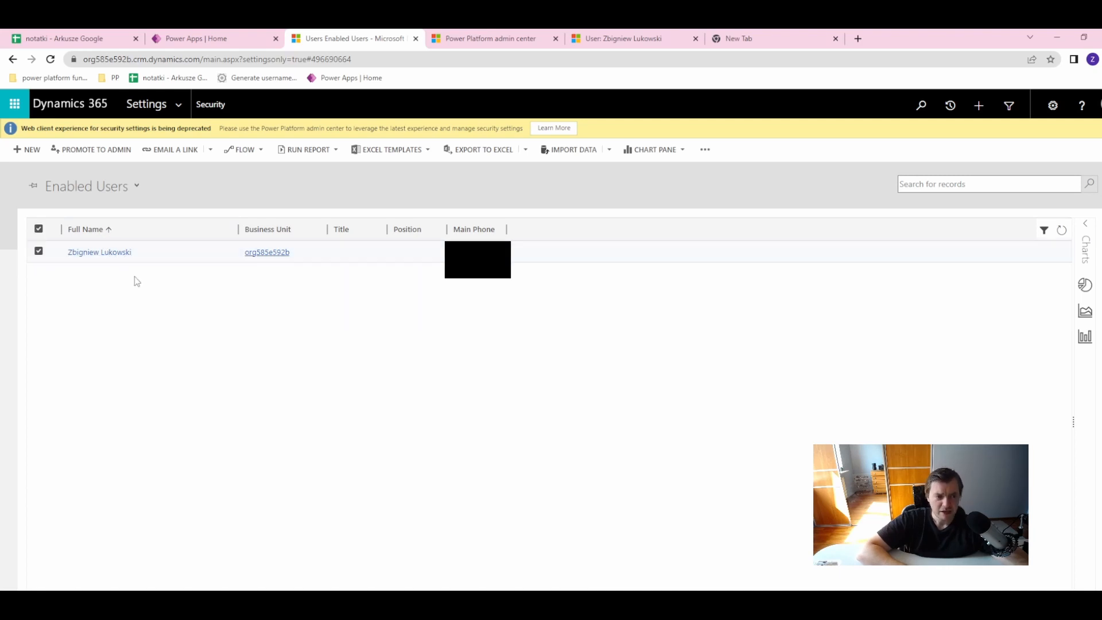
click(99, 251)
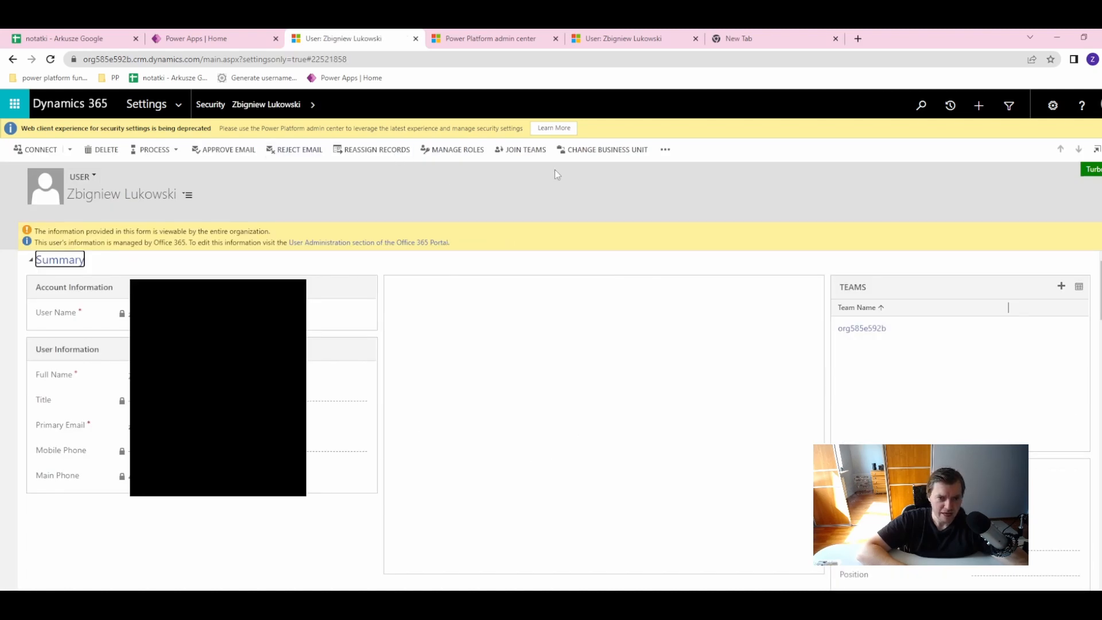
click(456, 149)
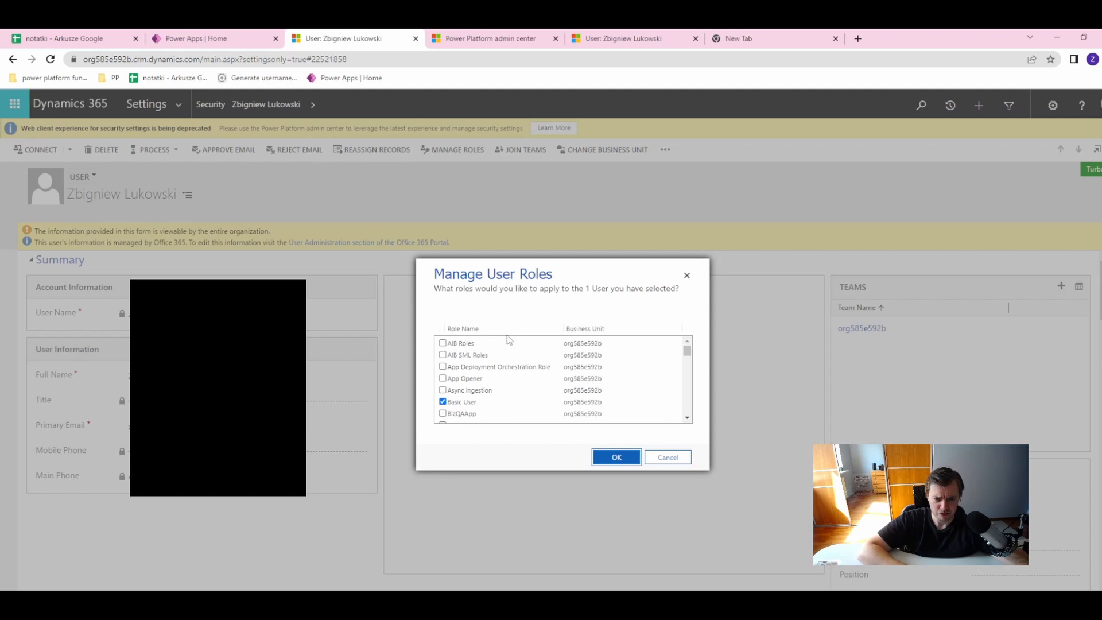
scroll(down, 3)
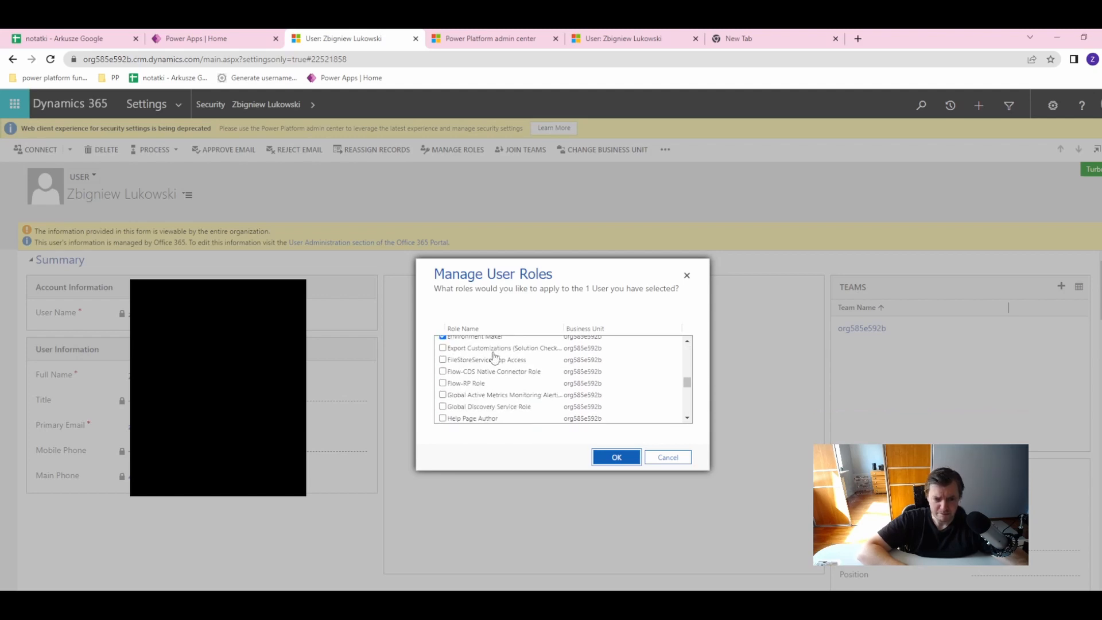
scroll(down, 3)
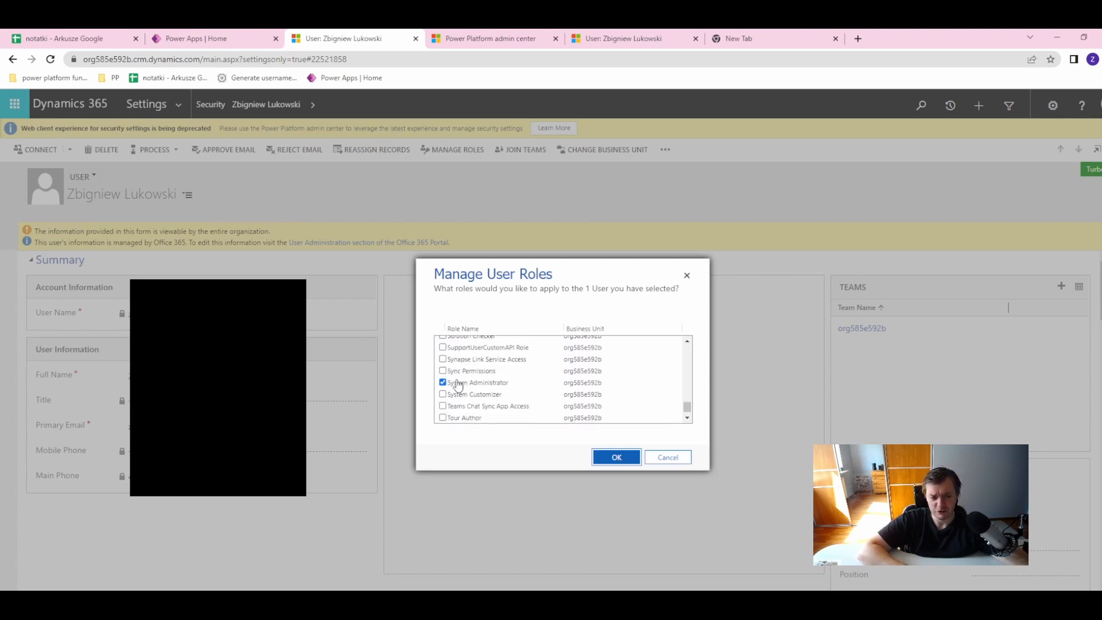
scroll(down, 3)
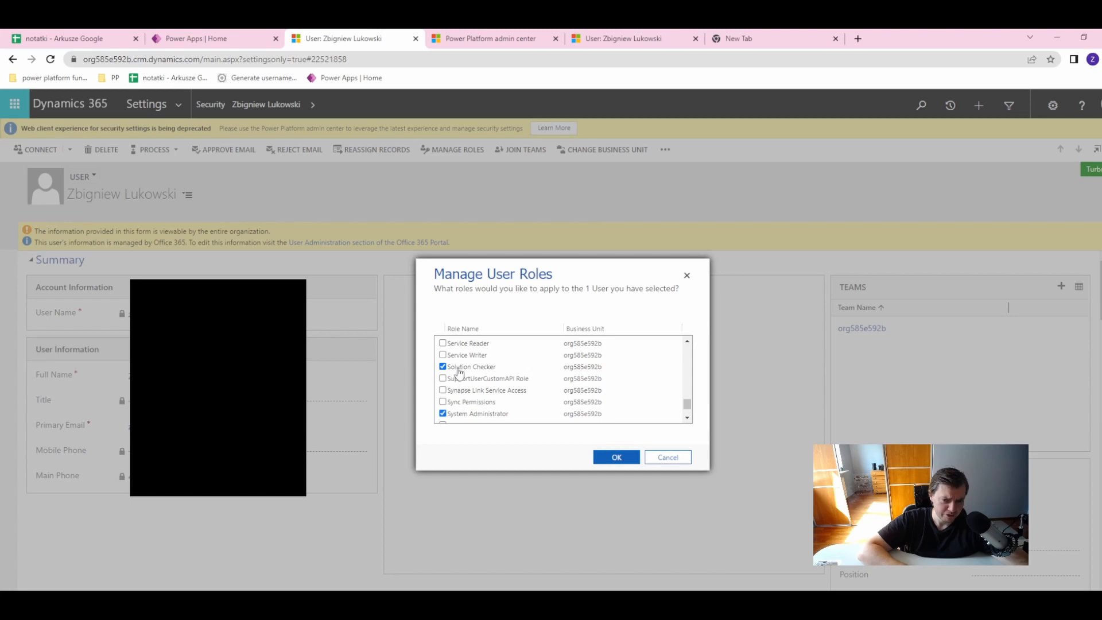
click(443, 366)
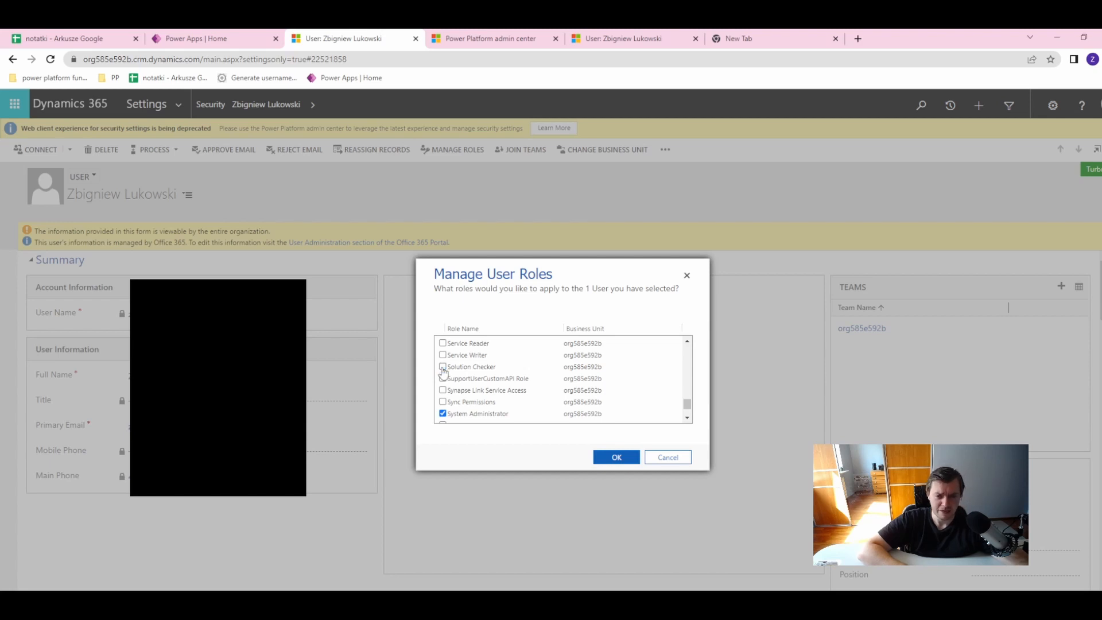
click(443, 355)
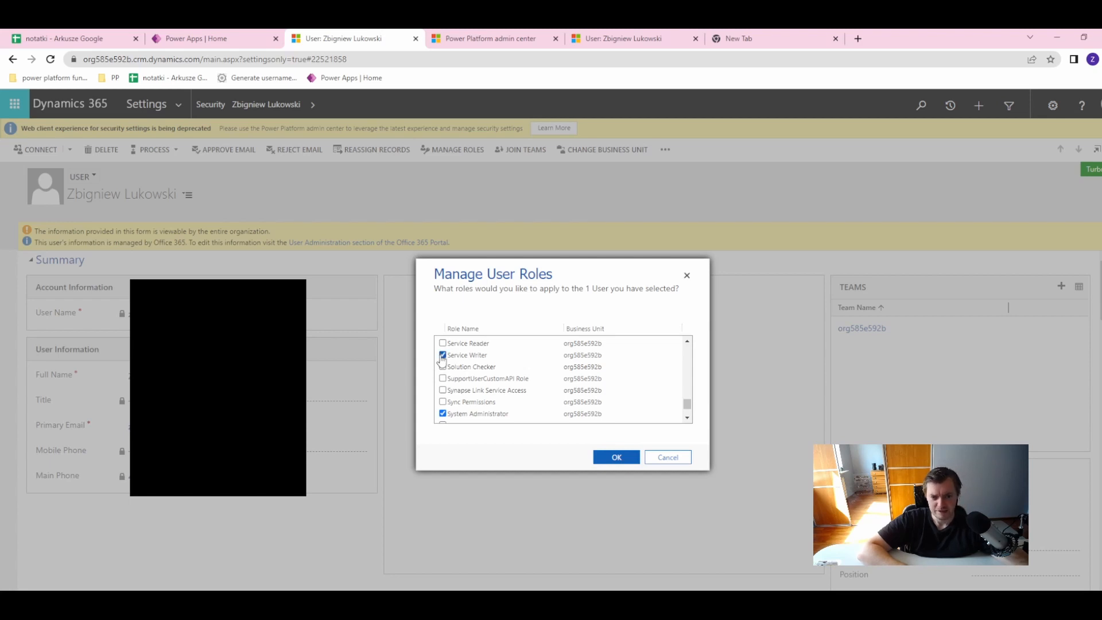
click(442, 366)
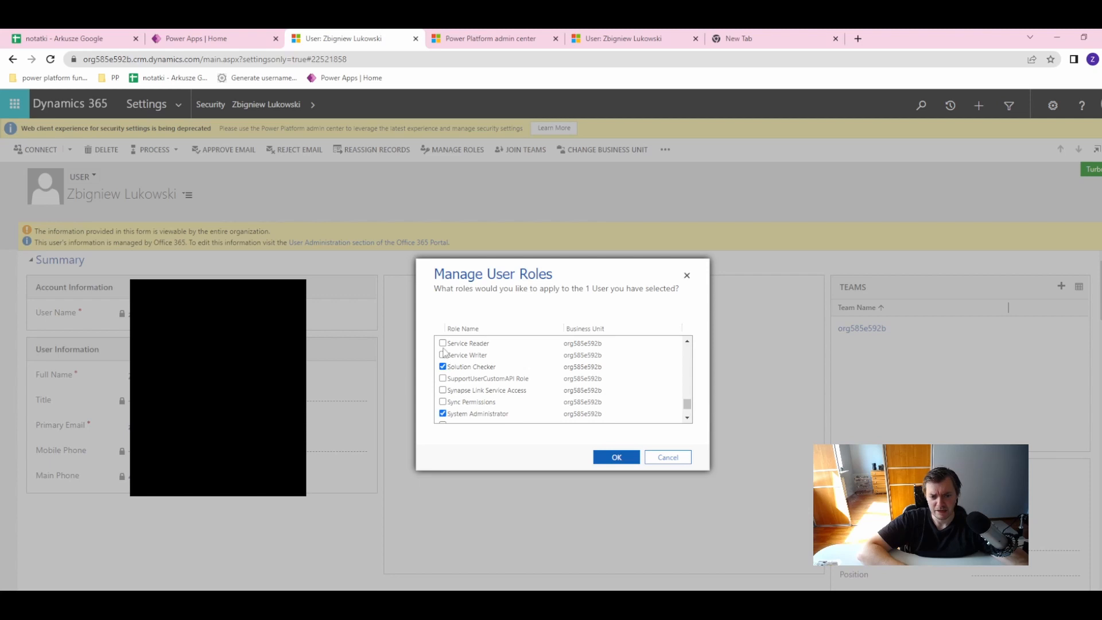
click(443, 366)
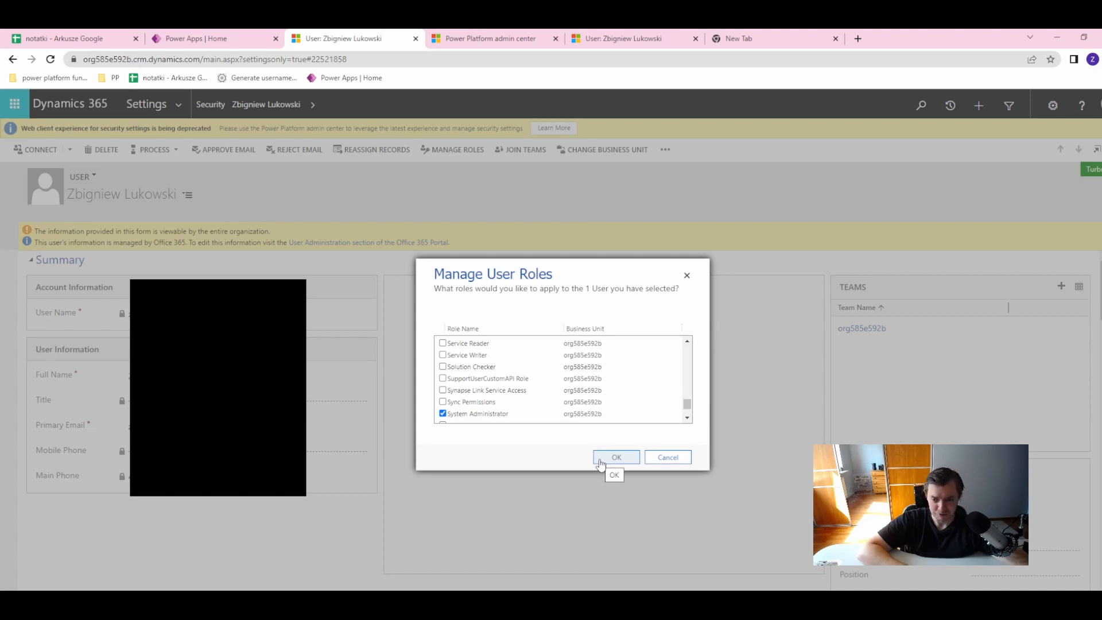
click(616, 458)
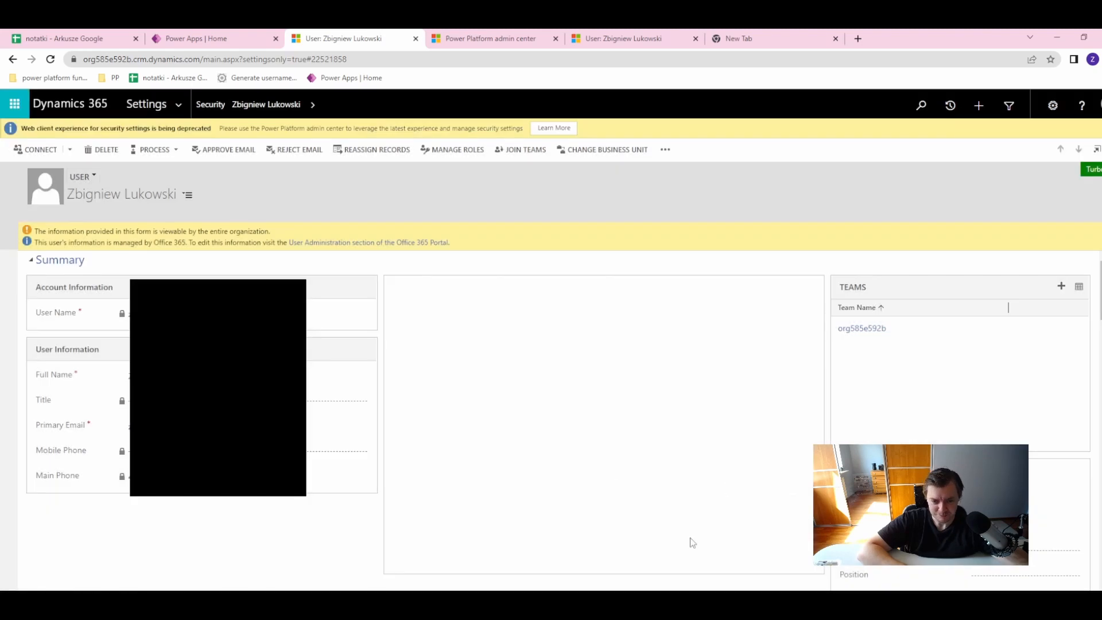
mouse_move(1022, 243)
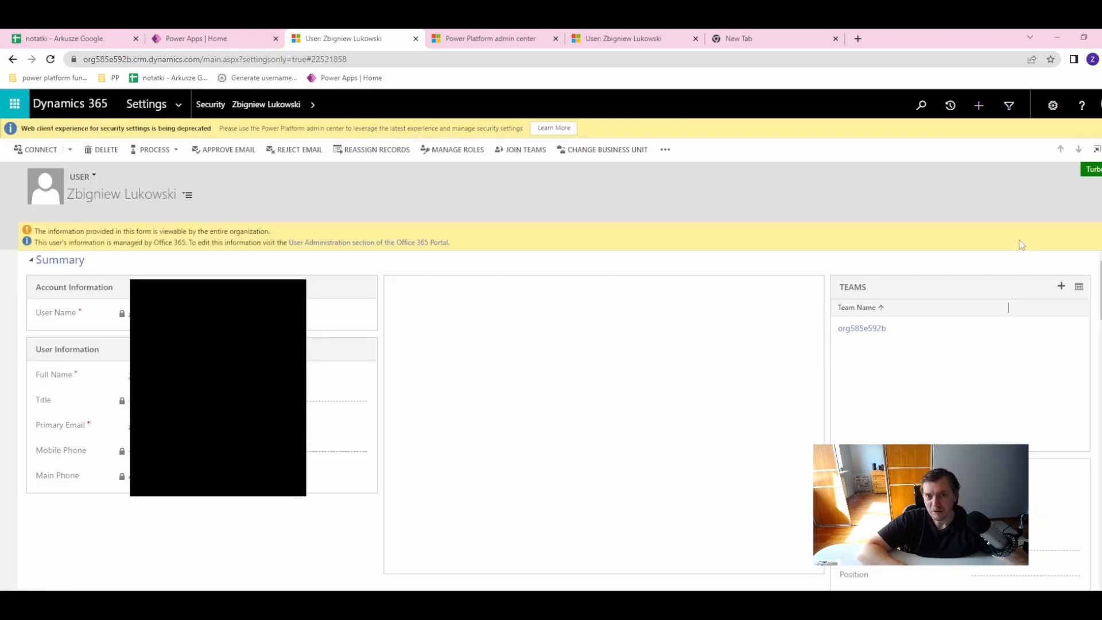
mouse_move(403, 293)
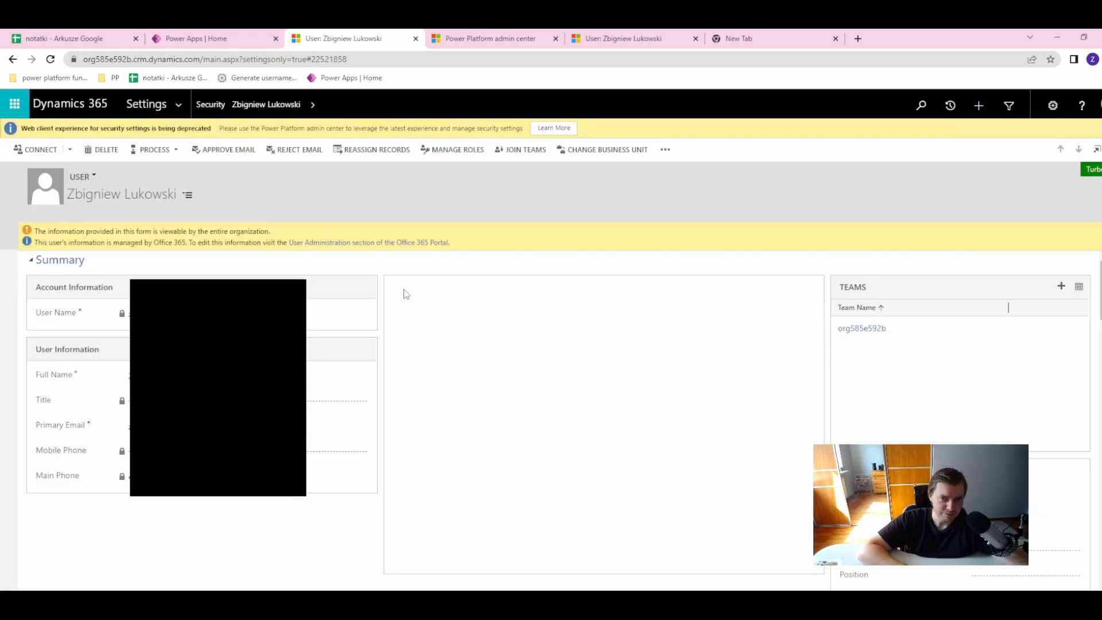
mouse_move(631, 261)
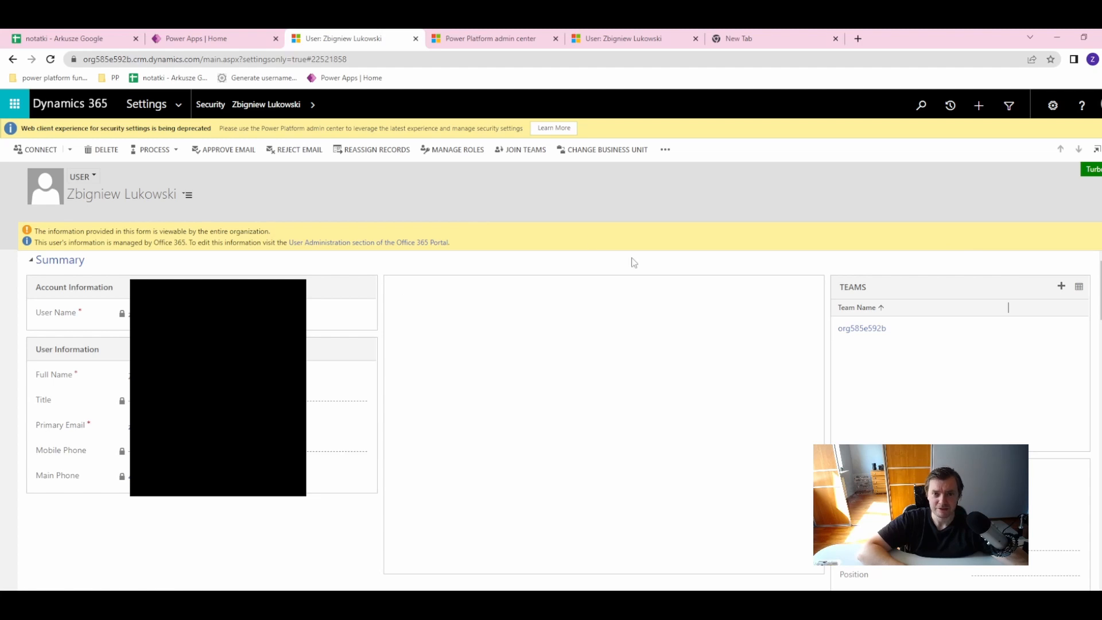
mouse_move(642, 263)
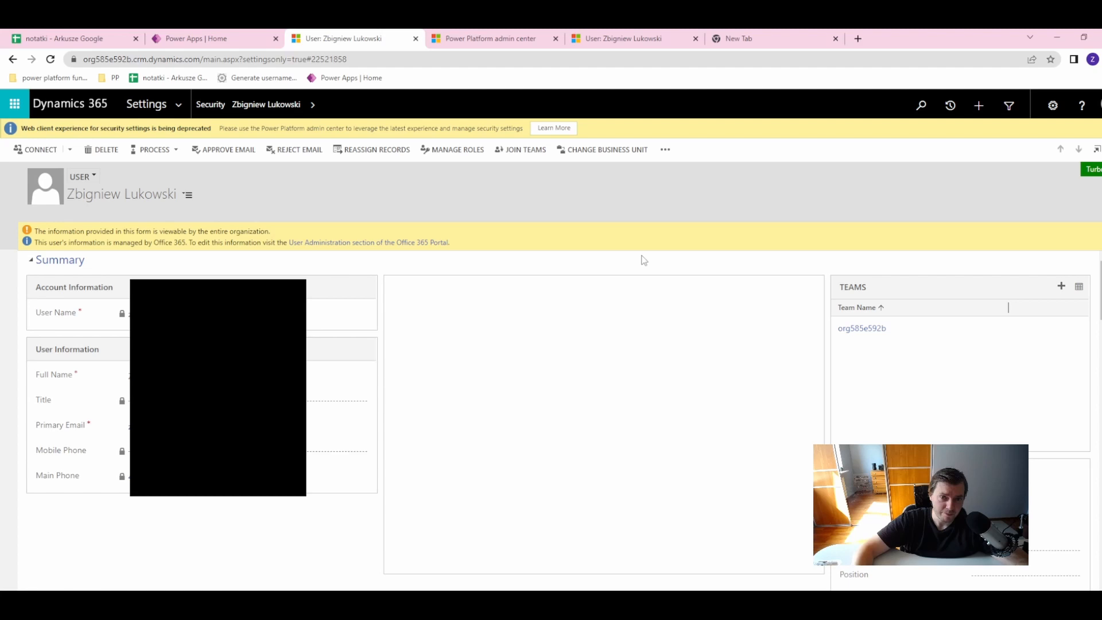
mouse_move(632, 227)
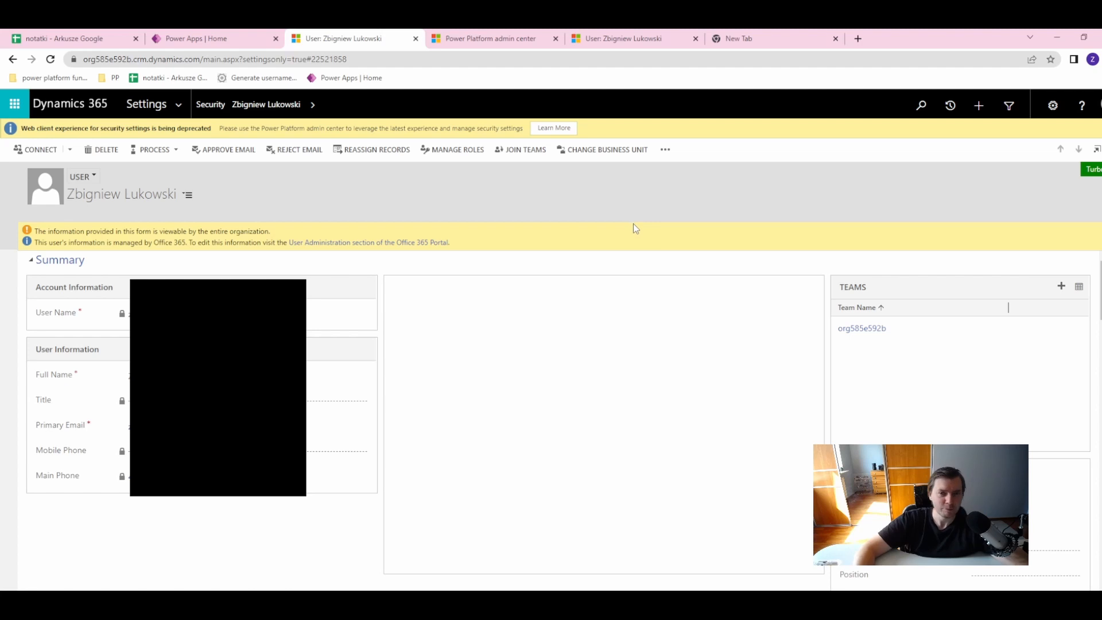
mouse_move(636, 222)
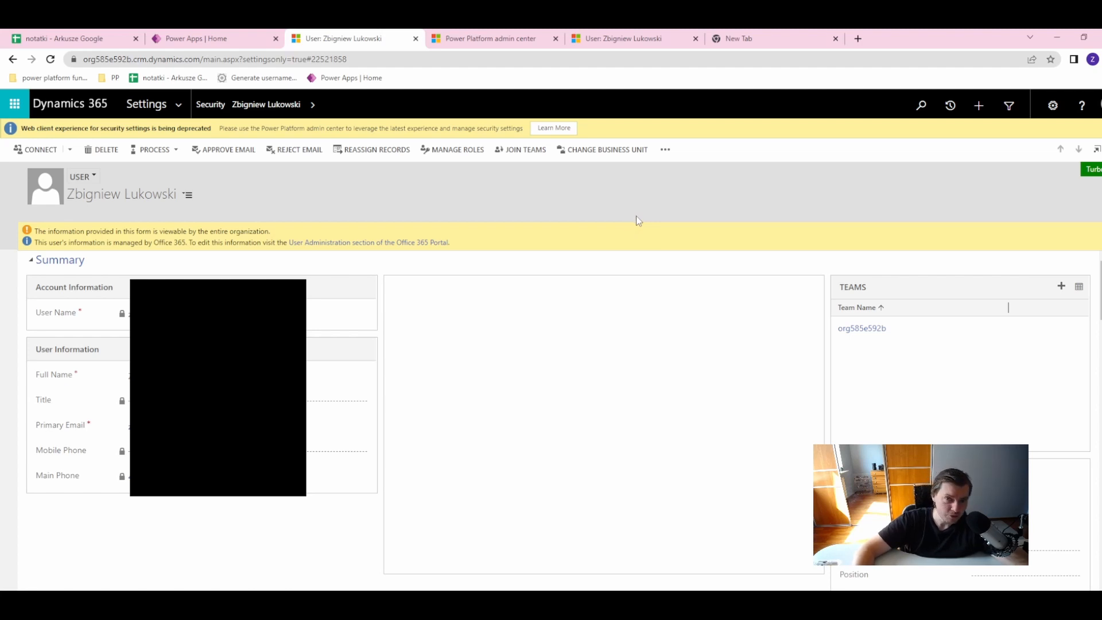